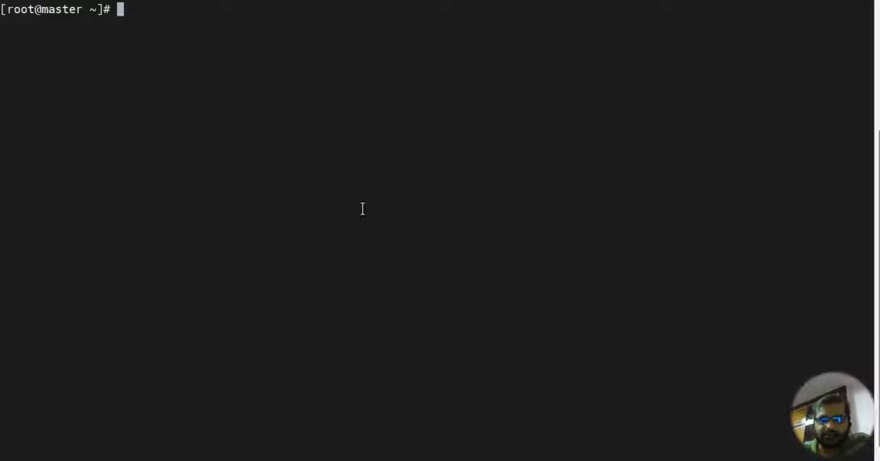
mouse_move(368, 226)
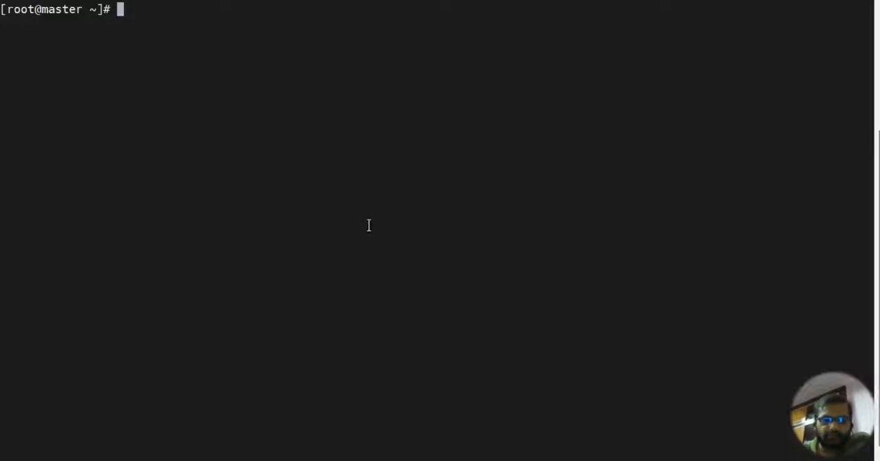
mouse_move(322, 161)
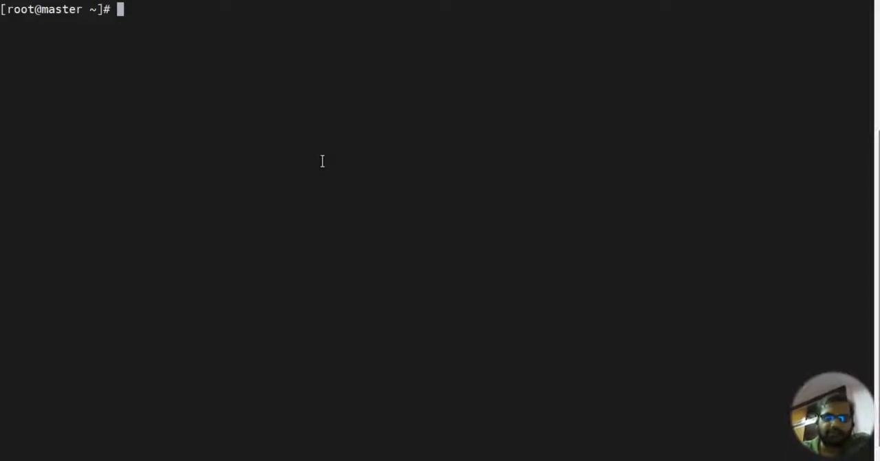
Query the master's NFS export list with showmount -e localhost
key(Enter)
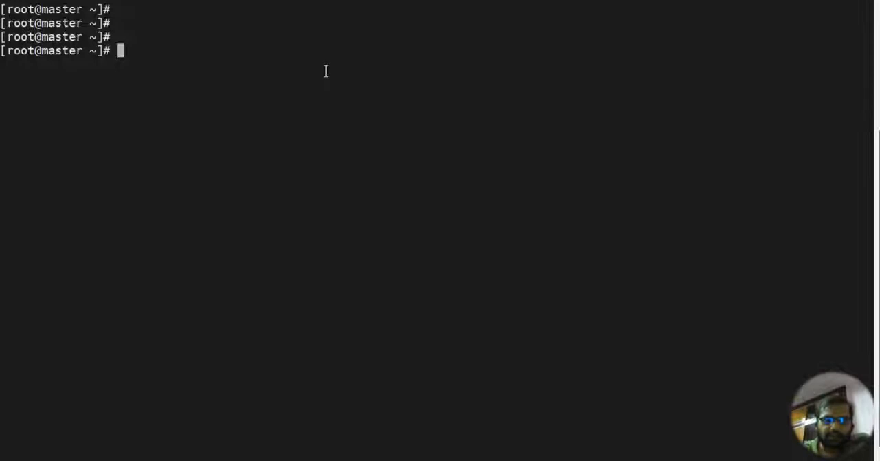
mouse_move(481, 50)
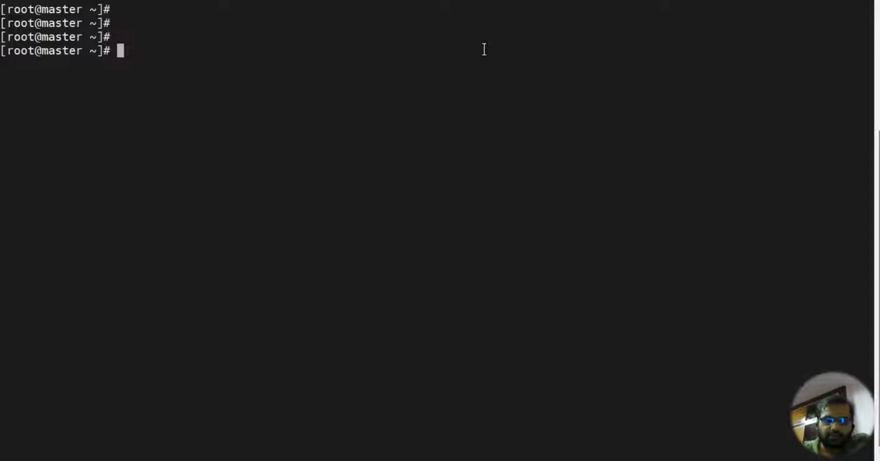
text(sh)
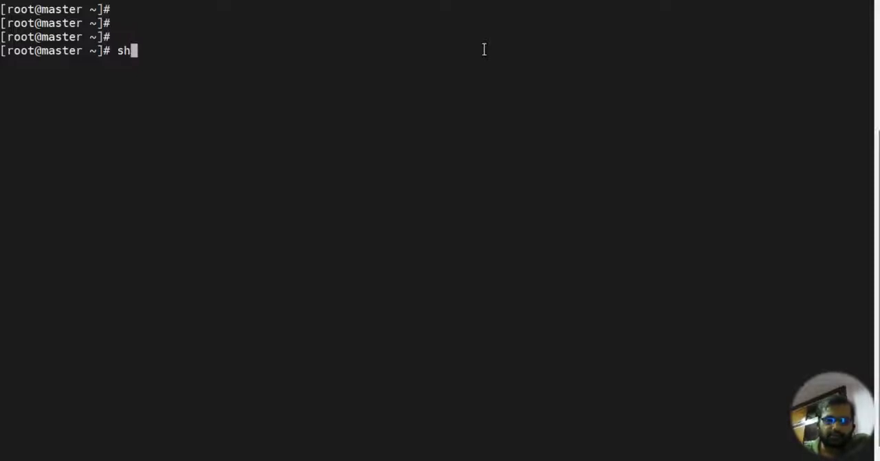
text(owmou)
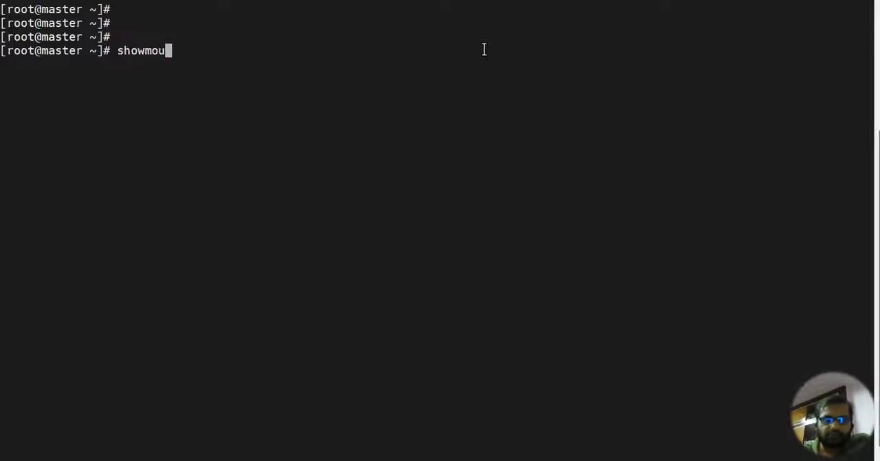
text(nt -e localhost)
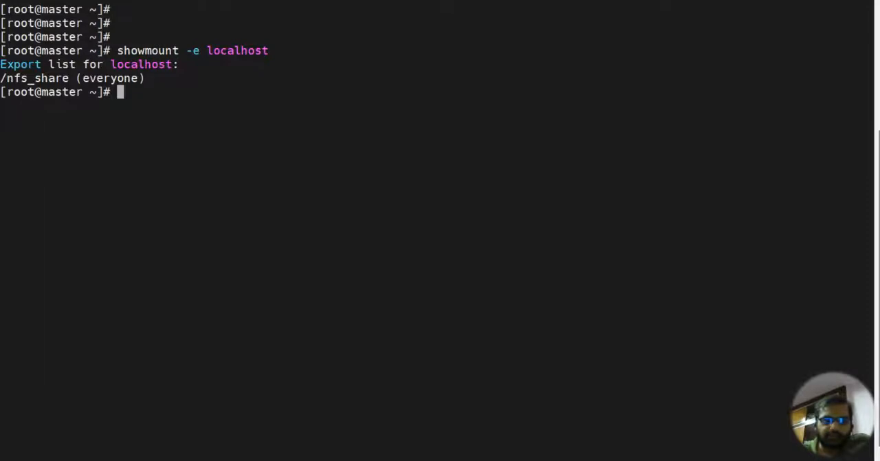
Highlight the exported /nfs_share path and its 'everyone' access in the output
double_click(34, 77)
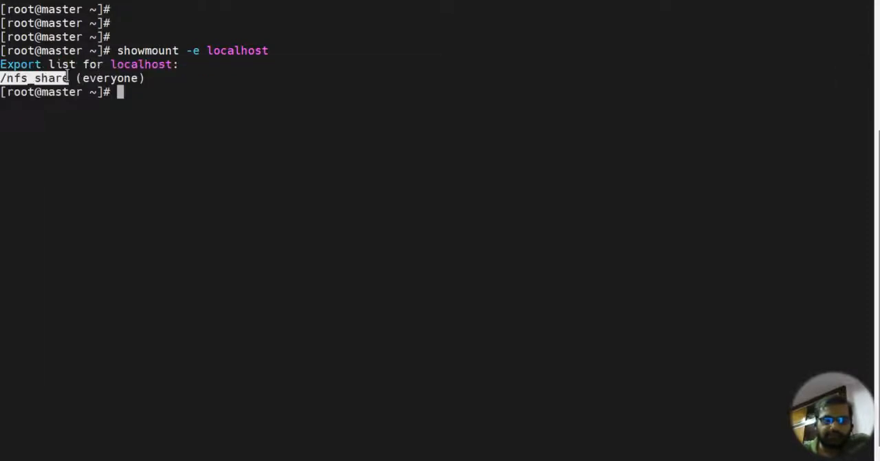
mouse_move(474, 44)
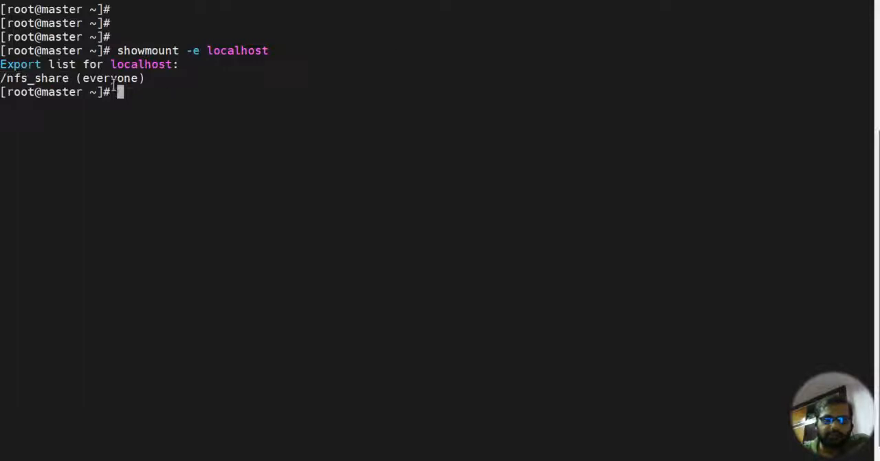
double_click(110, 77)
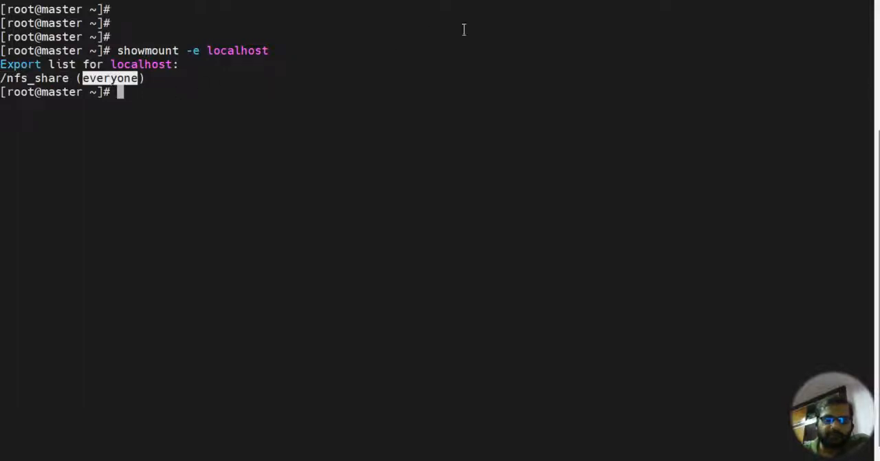
mouse_move(260, 91)
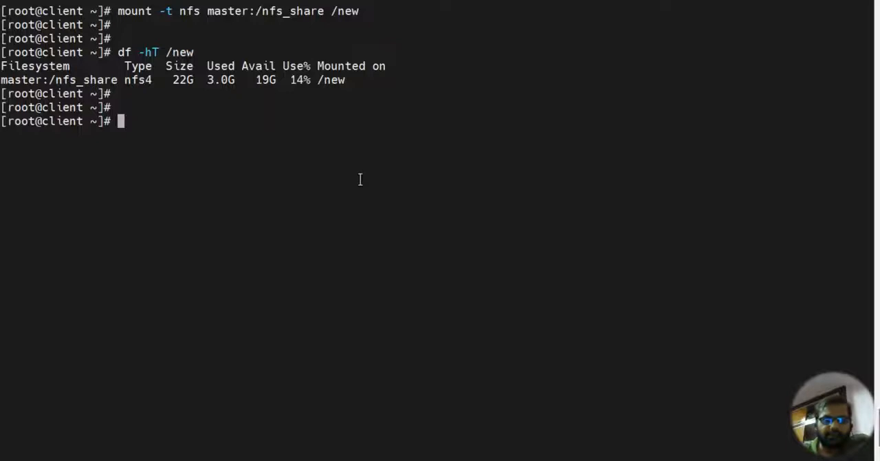
Show on the client that master:/nfs_share is mounted at /new as nfs4 via df -hT /new
text(df)
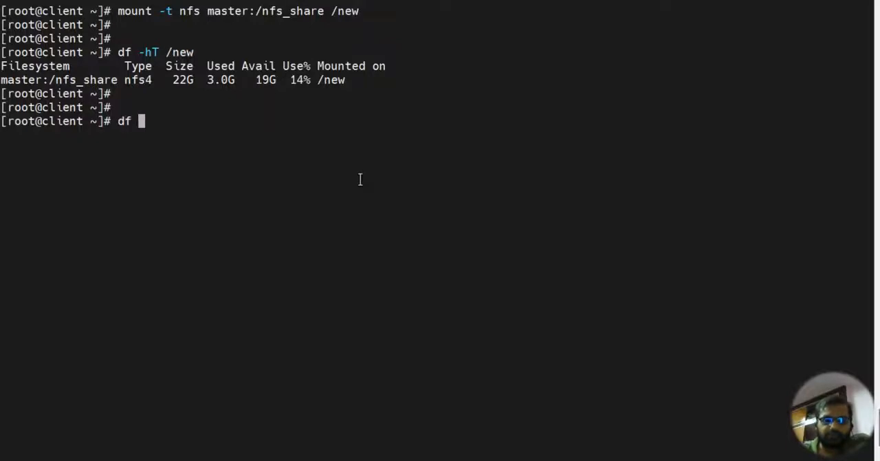
text(-hT)
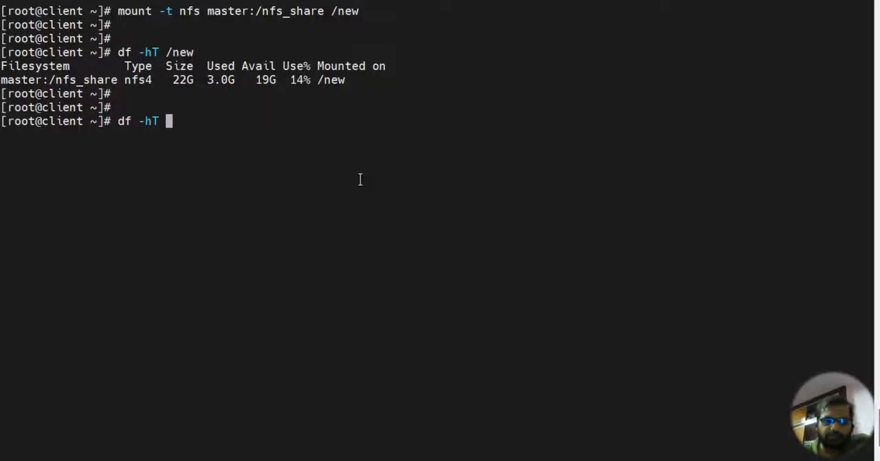
text(/new)
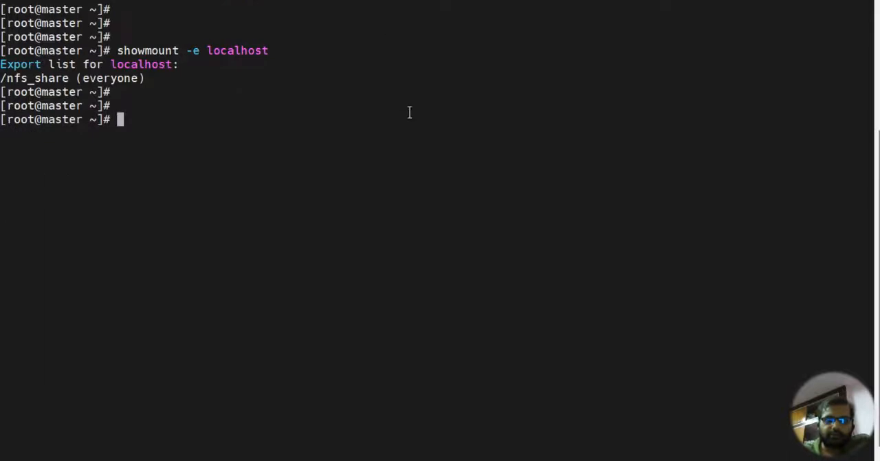
Stop nfs-server on the master with systemctl and confirm its status is inactive
text(systemctl)
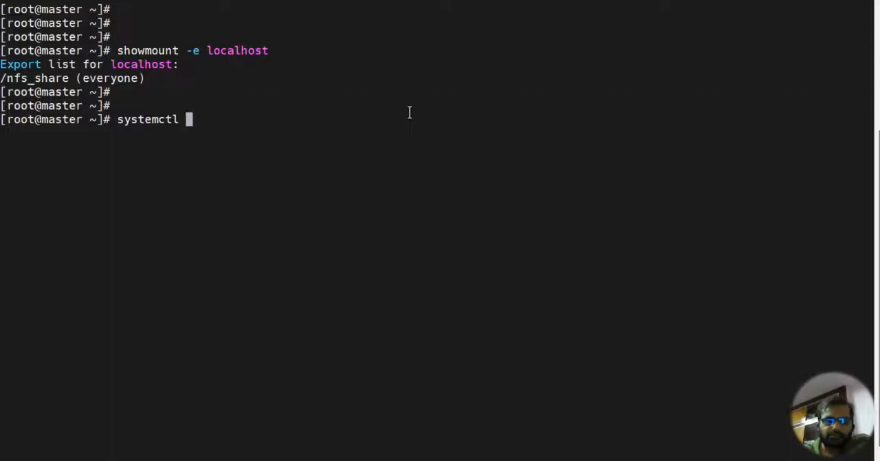
text(stop n)
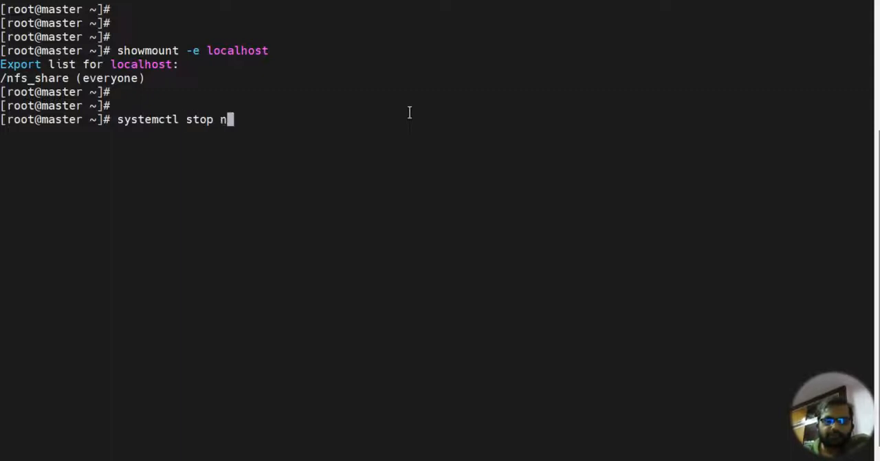
text(fs-server)
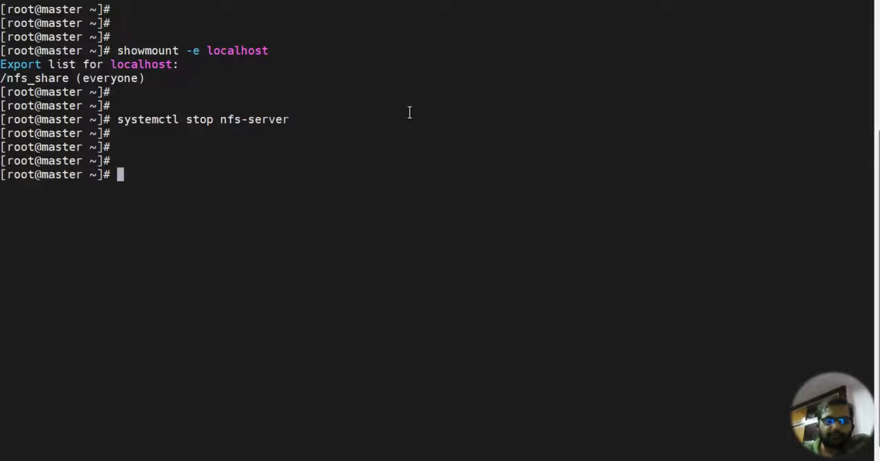
text(systemctl stop nfs-server)
text(systemctl statis nfs-server)
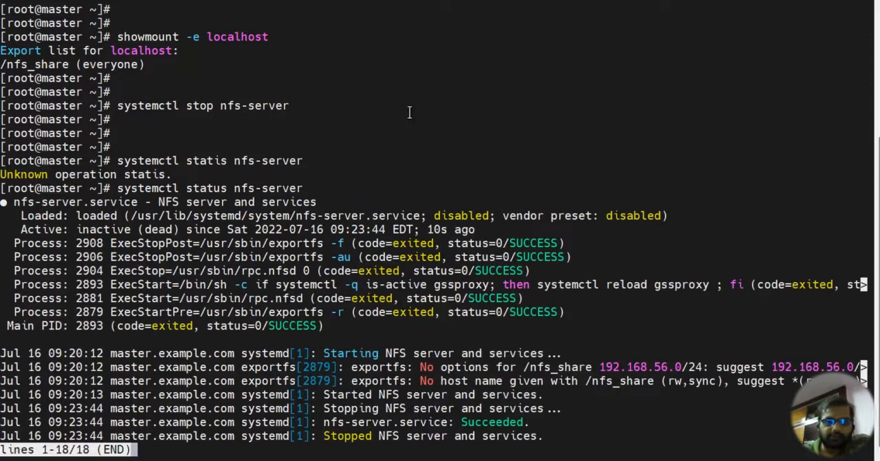
key(q)
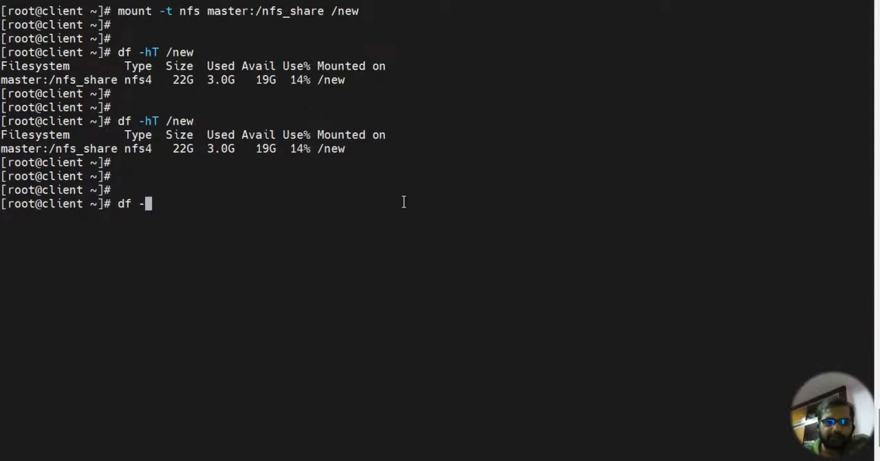
Run df -hT on the client, which hangs, and abort it with Ctrl+C
text(hT)
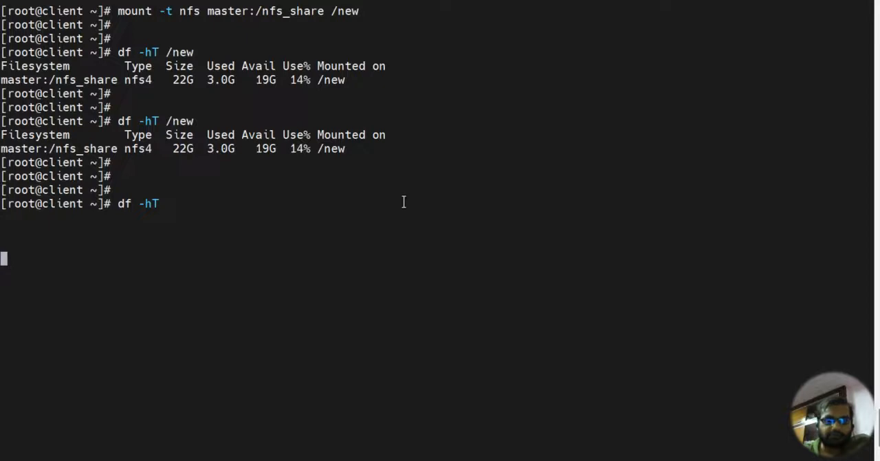
key(ctrl+c)
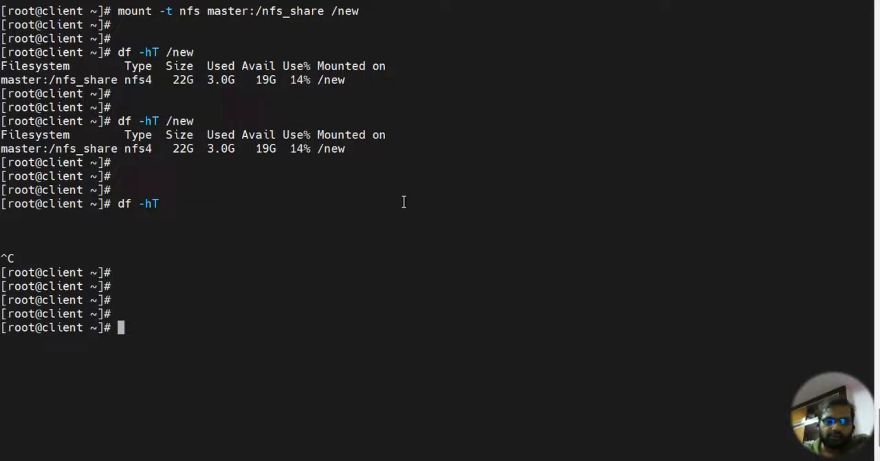
Grep /var/log/messages for nfs and highlight the 'server master not responding' entries
text(grep)
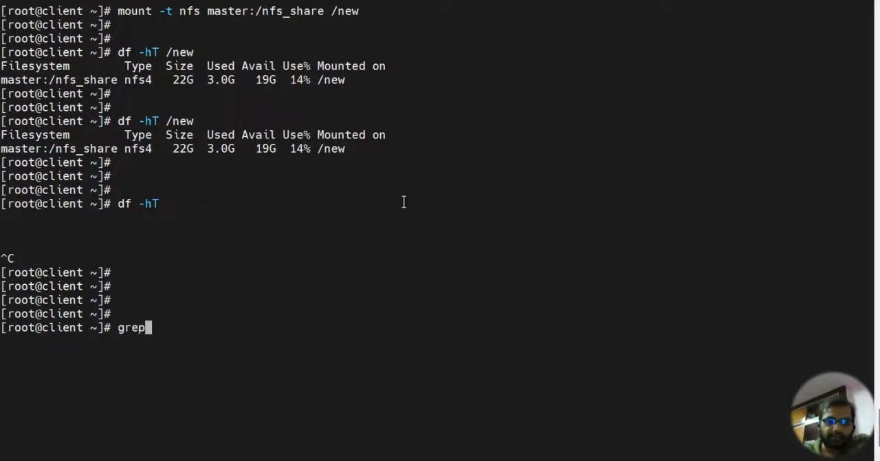
text(" ")
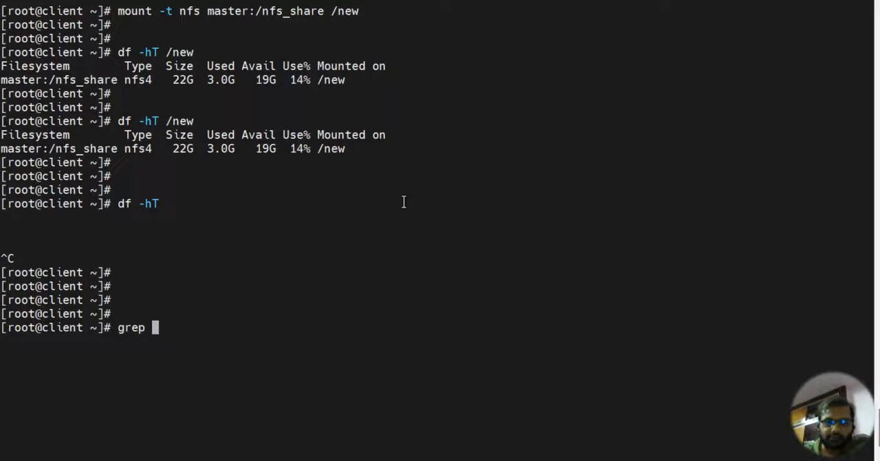
text(nfs /var/log/messages)
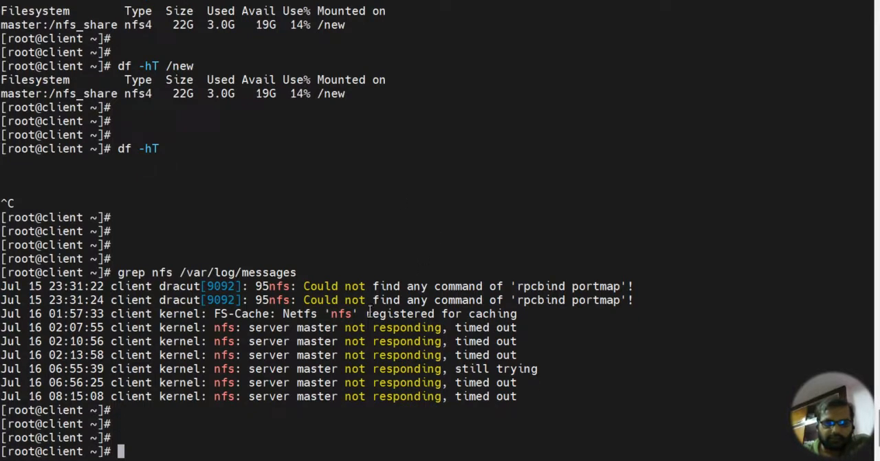
drag(220, 396, 433, 396)
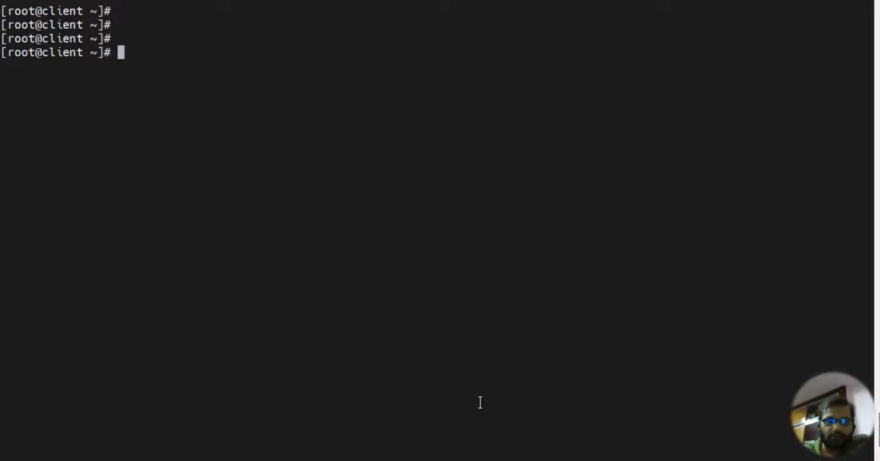
Lazily unmount /new with umount -l so df -hT completes listing only local filesystems
text(umount -l /new)
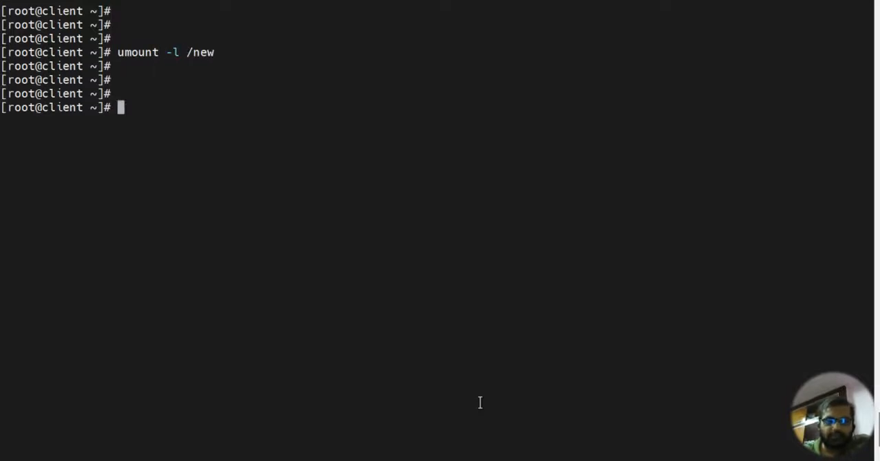
text(df)
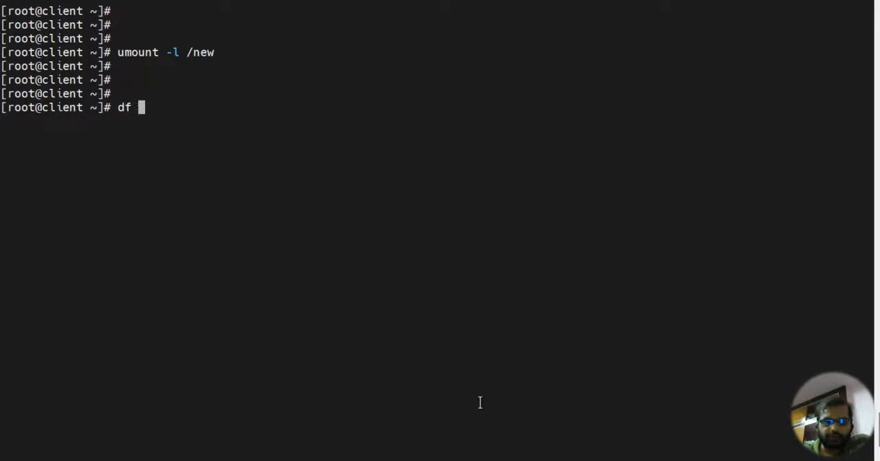
text(-hT)
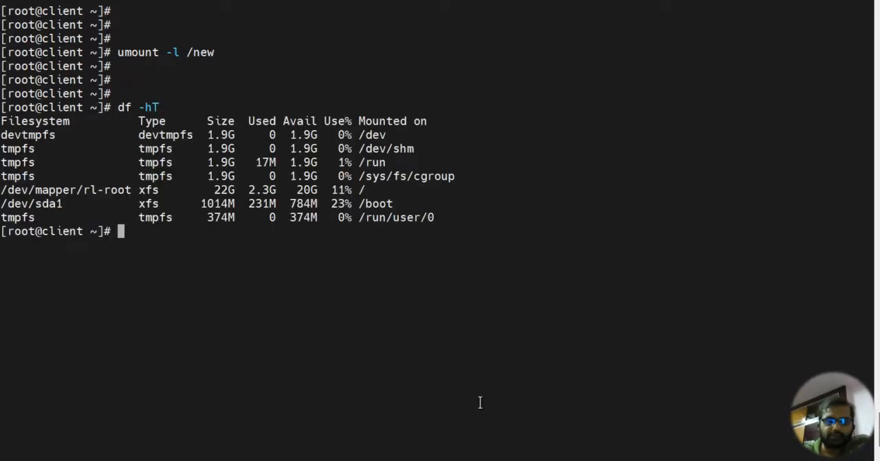